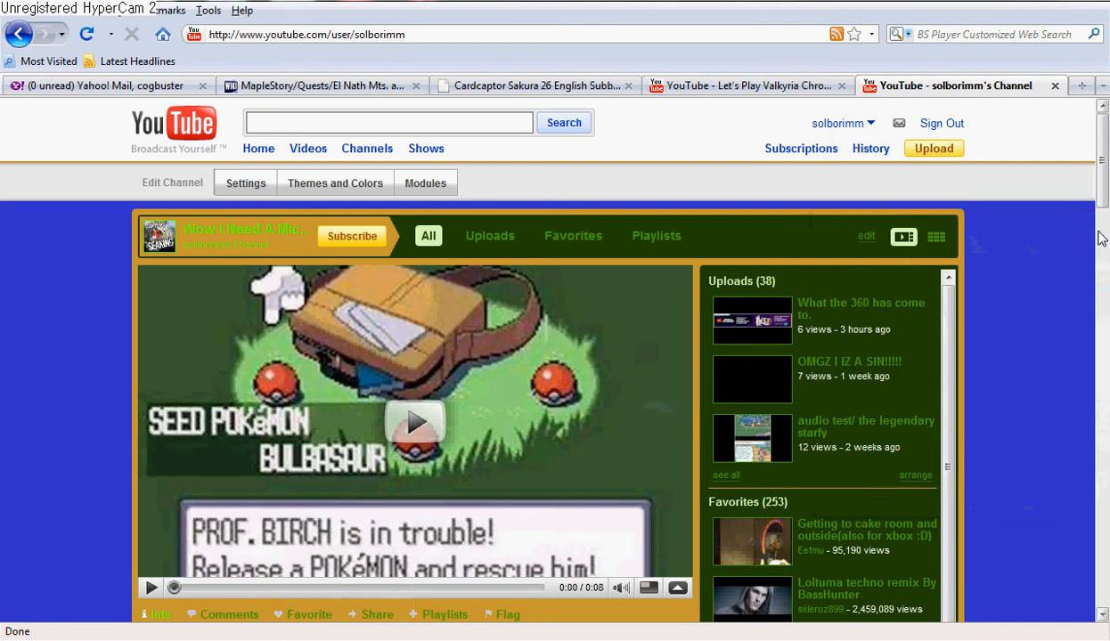
mouse_move(954, 262)
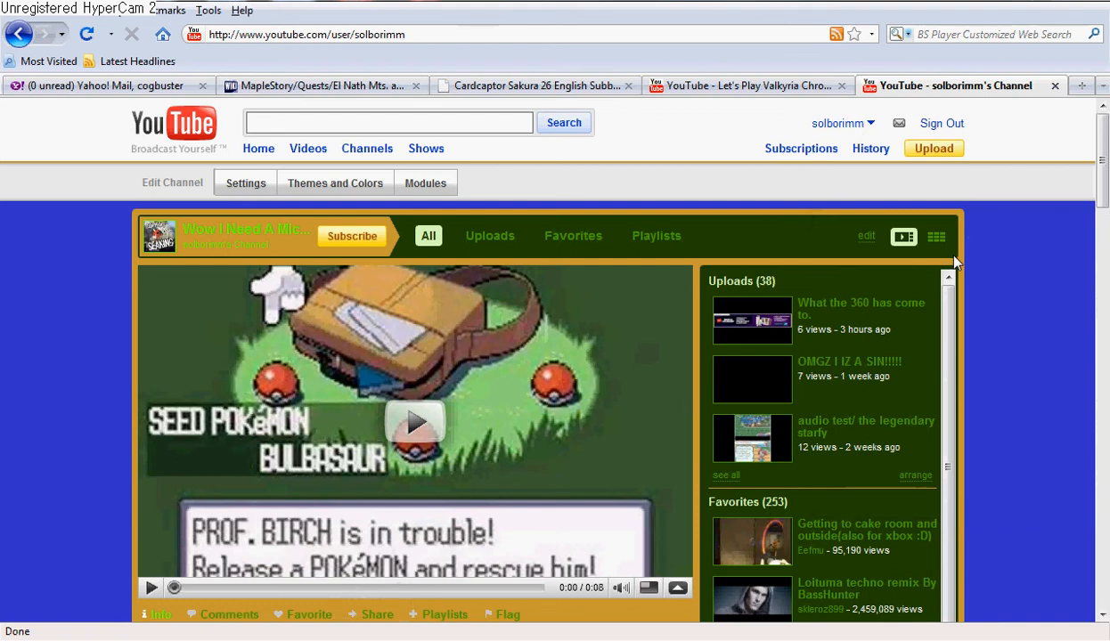
mouse_move(999, 198)
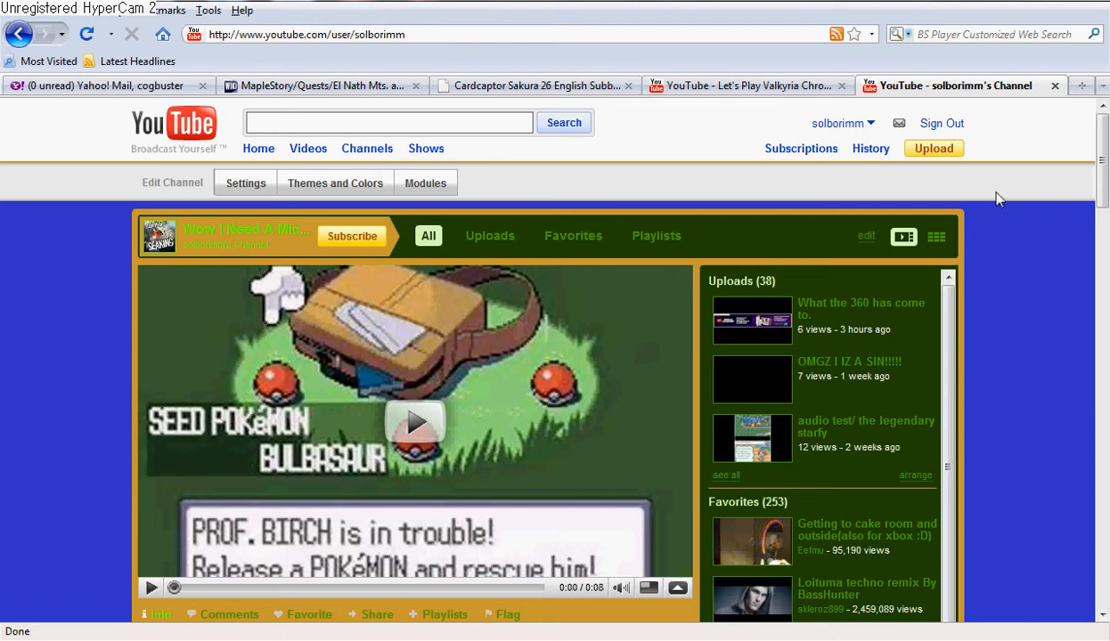
mouse_move(1079, 85)
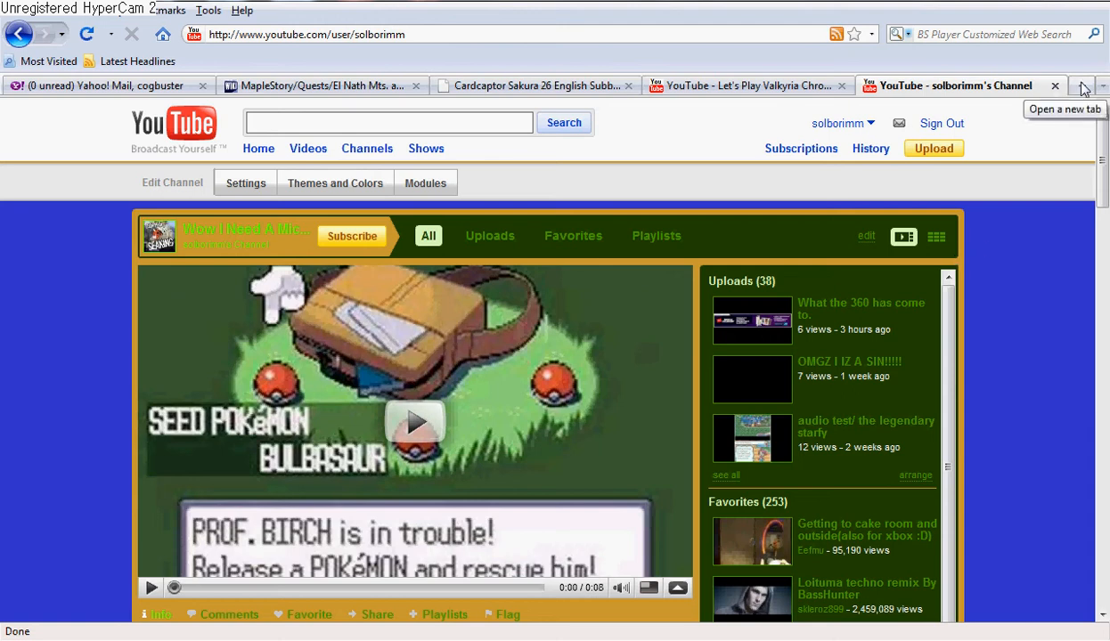
mouse_move(745, 422)
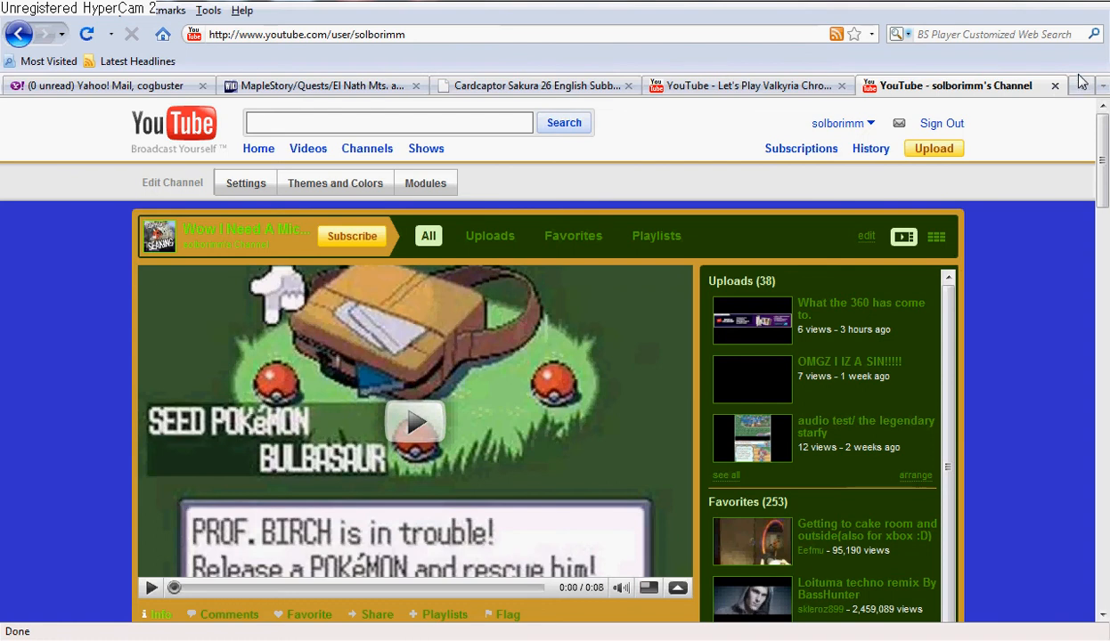
mouse_move(1092, 85)
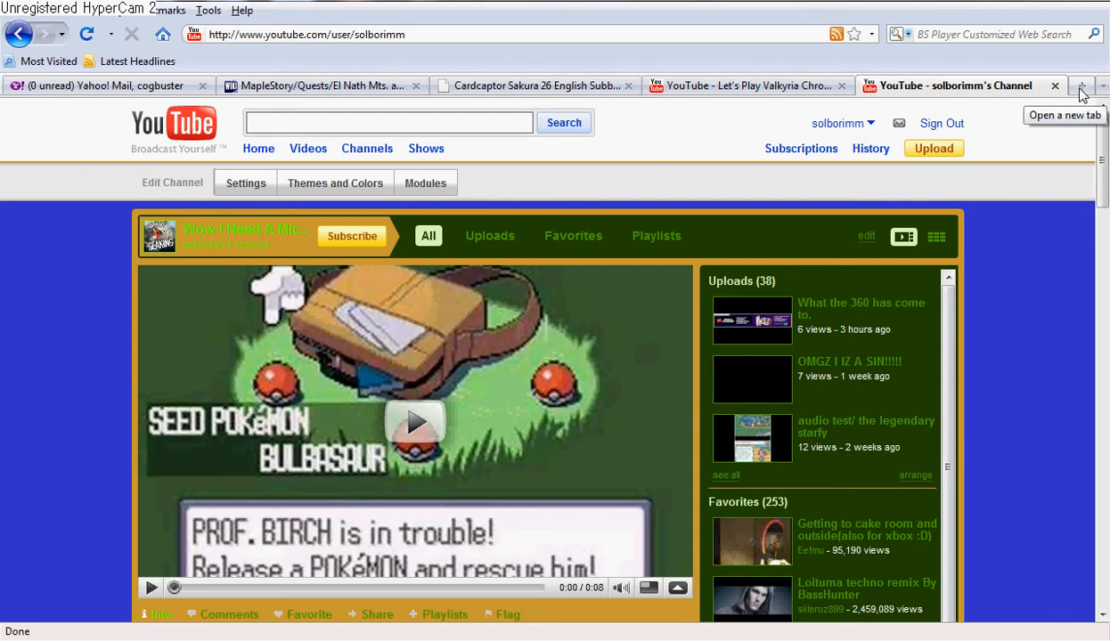
mouse_move(1083, 106)
type("inputking.")
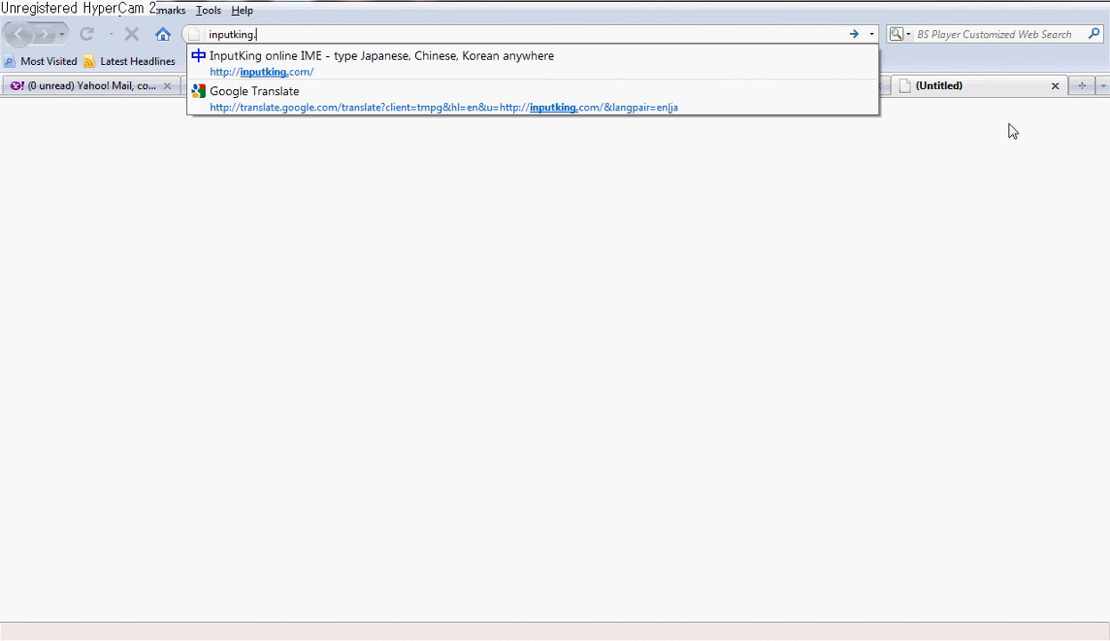
- Load the InputKing online input system page from the address-bar suggestion
left_click(267, 71)
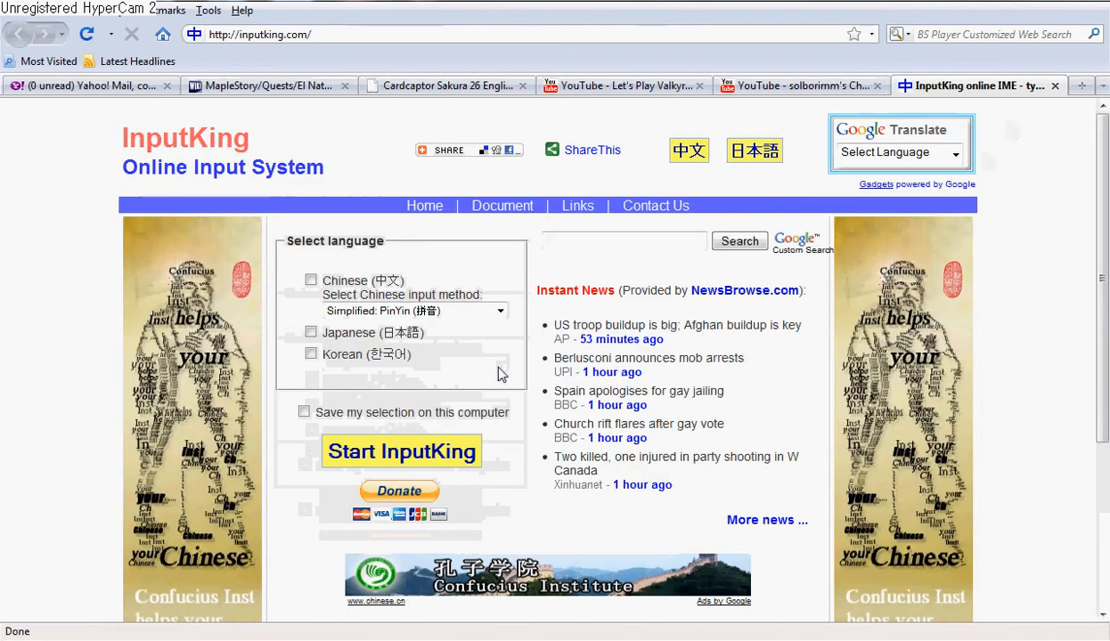
mouse_move(496, 377)
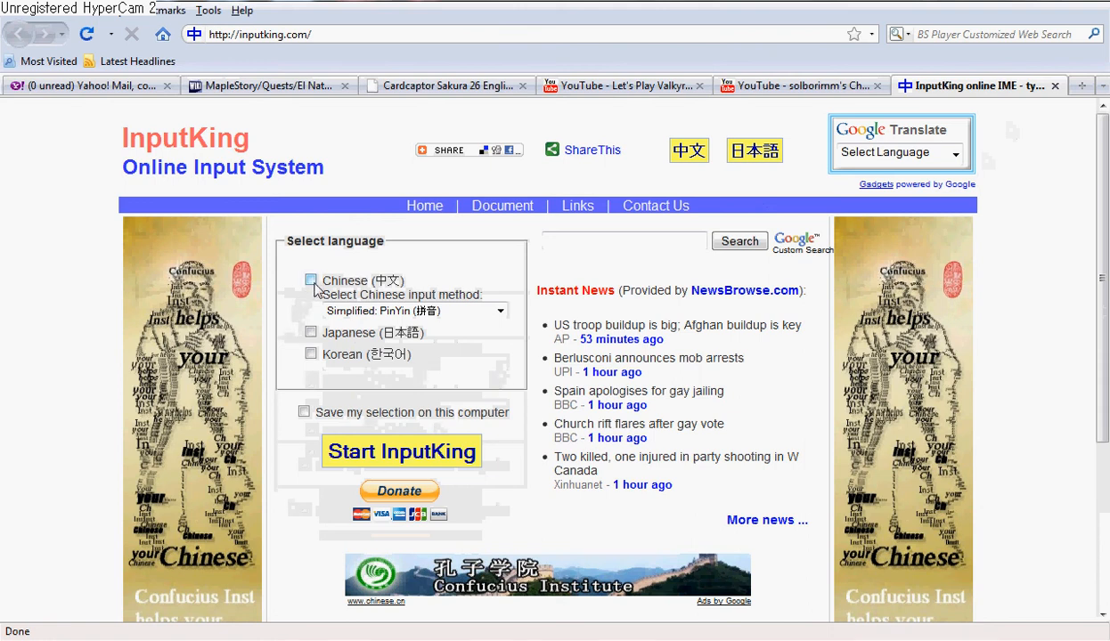
left_click(311, 353)
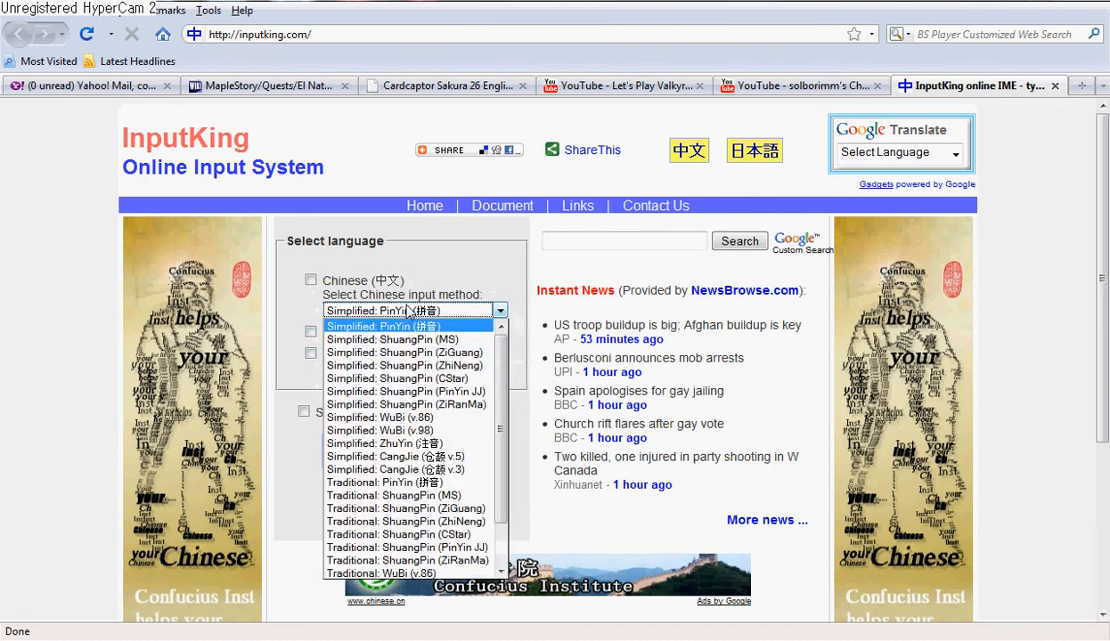
mouse_move(490, 365)
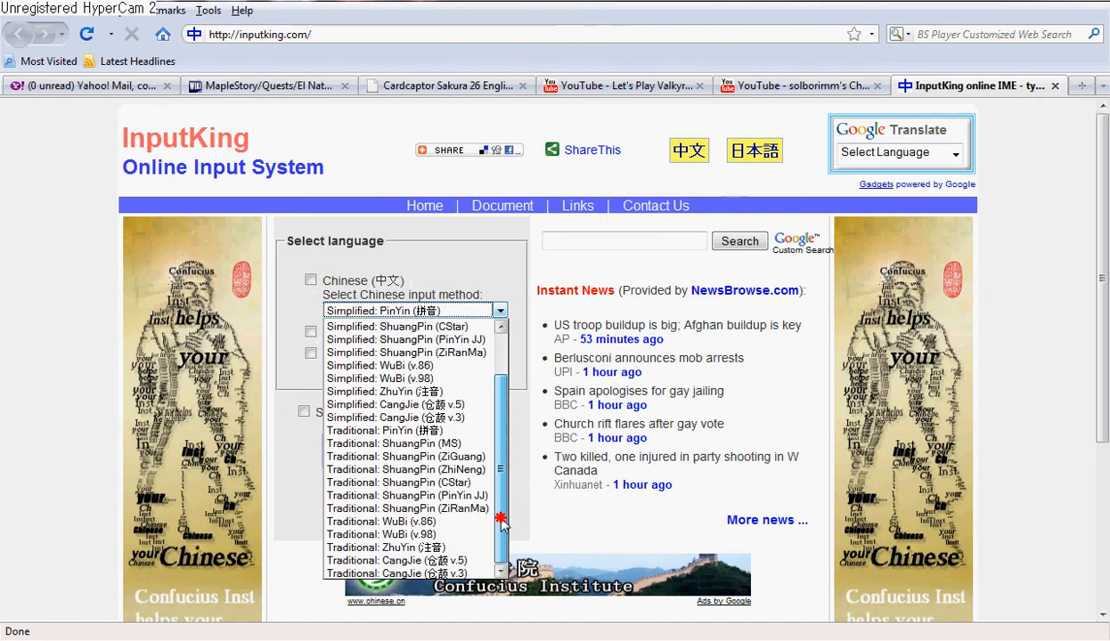
left_click(411, 310)
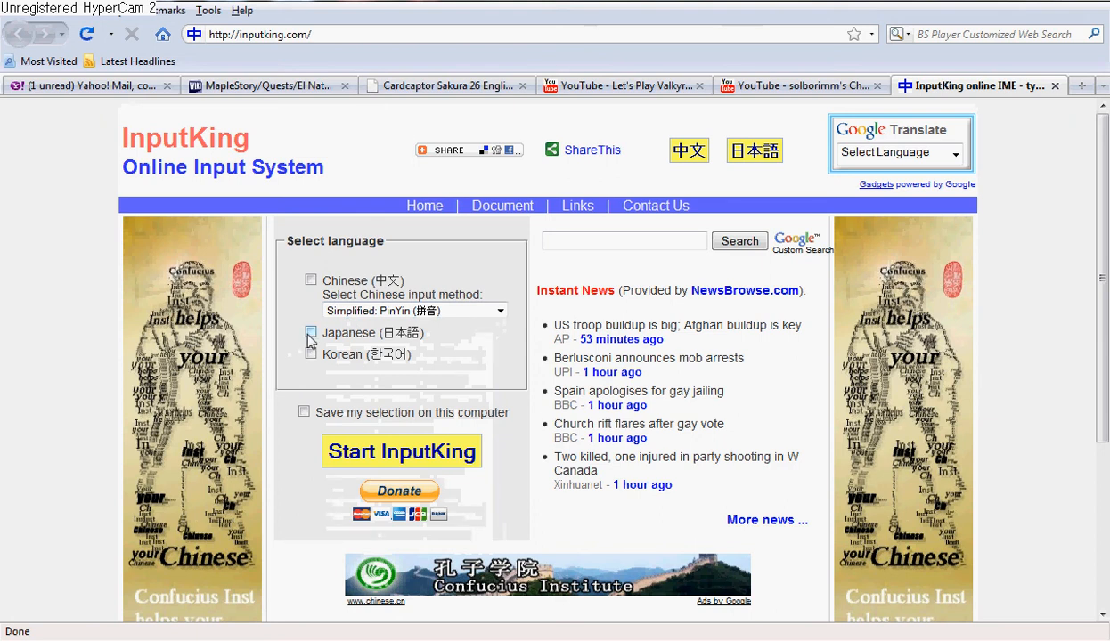
- Select Japanese (日本語) and start InputKing to reach the empty Japanese writing area
left_click(312, 333)
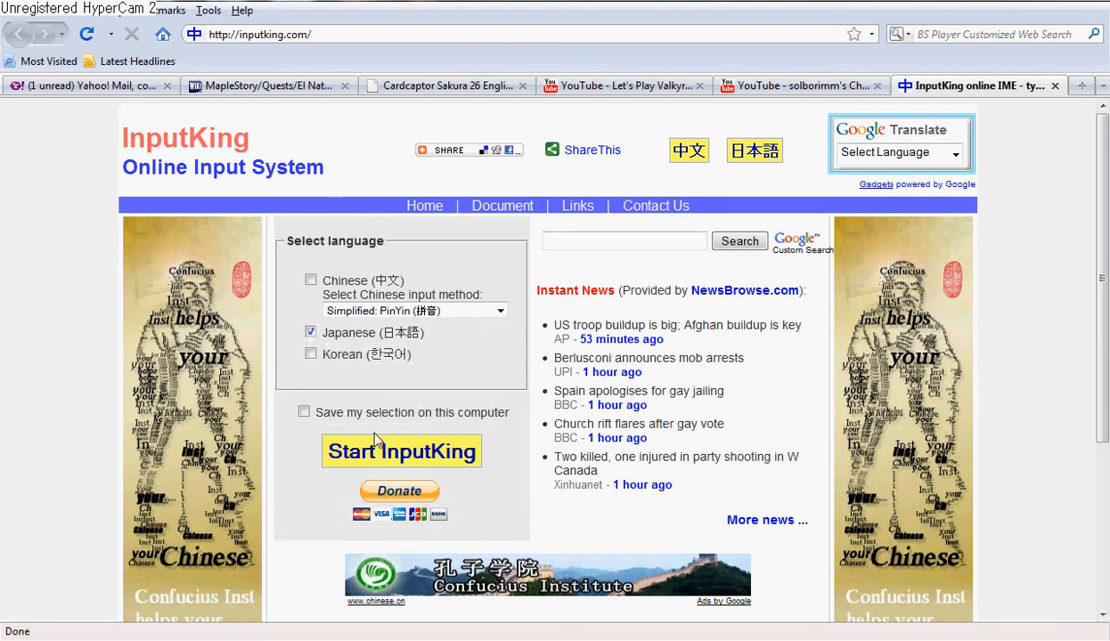
left_click(401, 451)
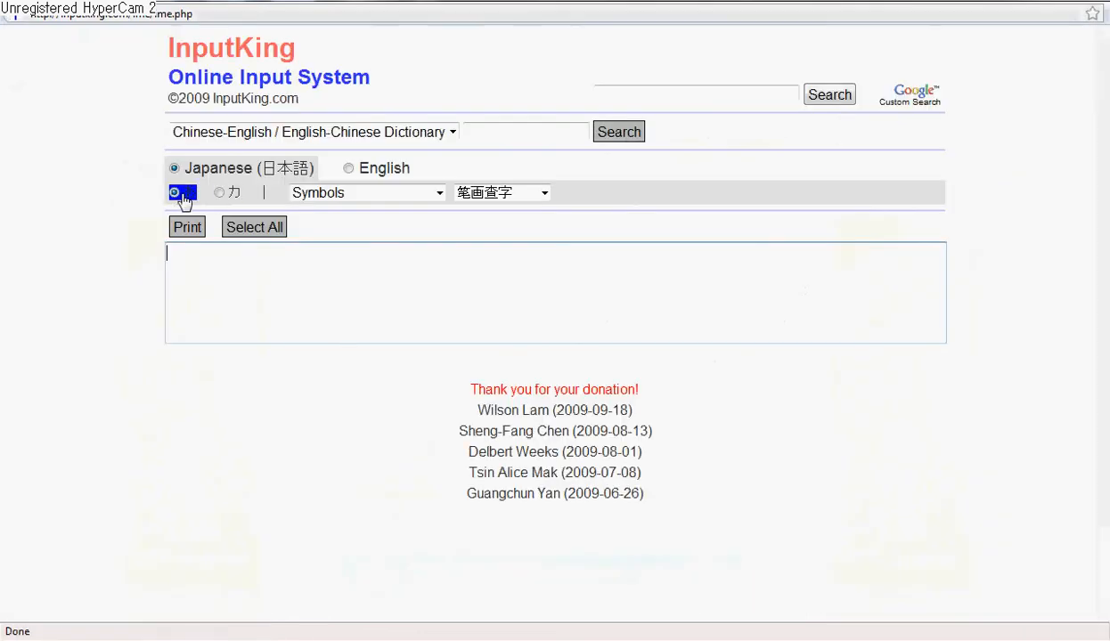
- Write the katakana word カワイイ in katakana mode and copy it from the writing area
left_click(220, 192)
type("コニチワ")
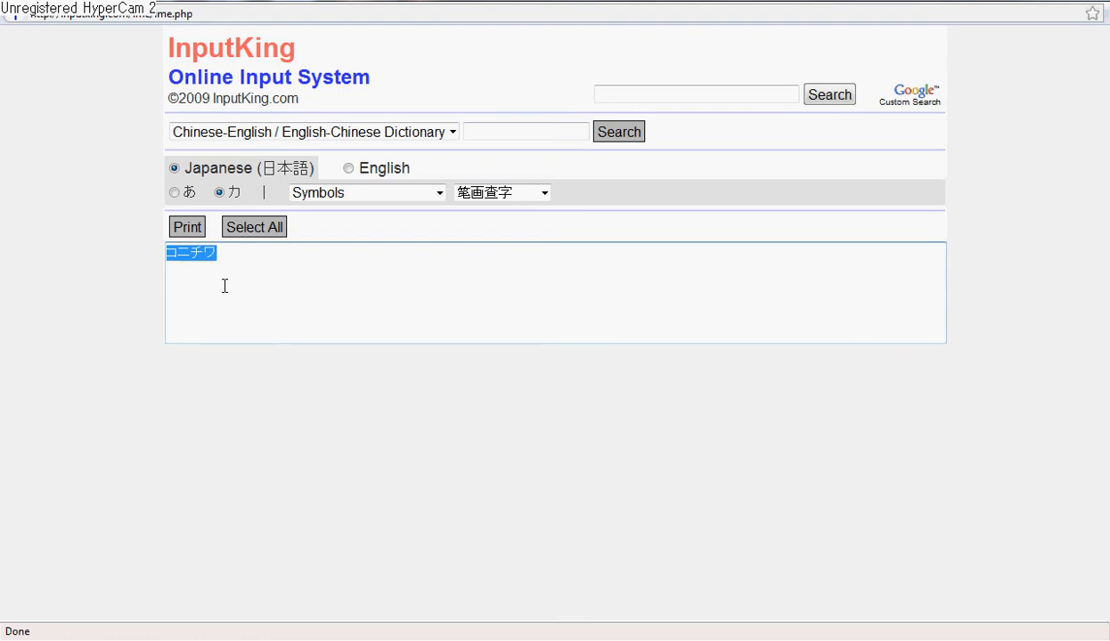
key("Backspace")
type("カワィイ")
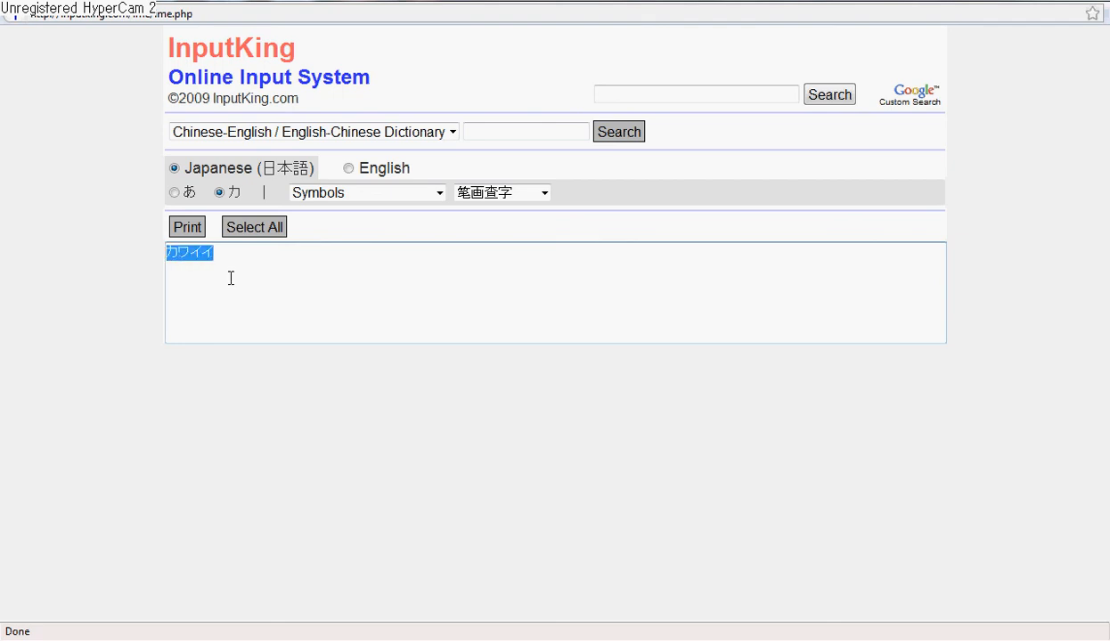
right_click(189, 253)
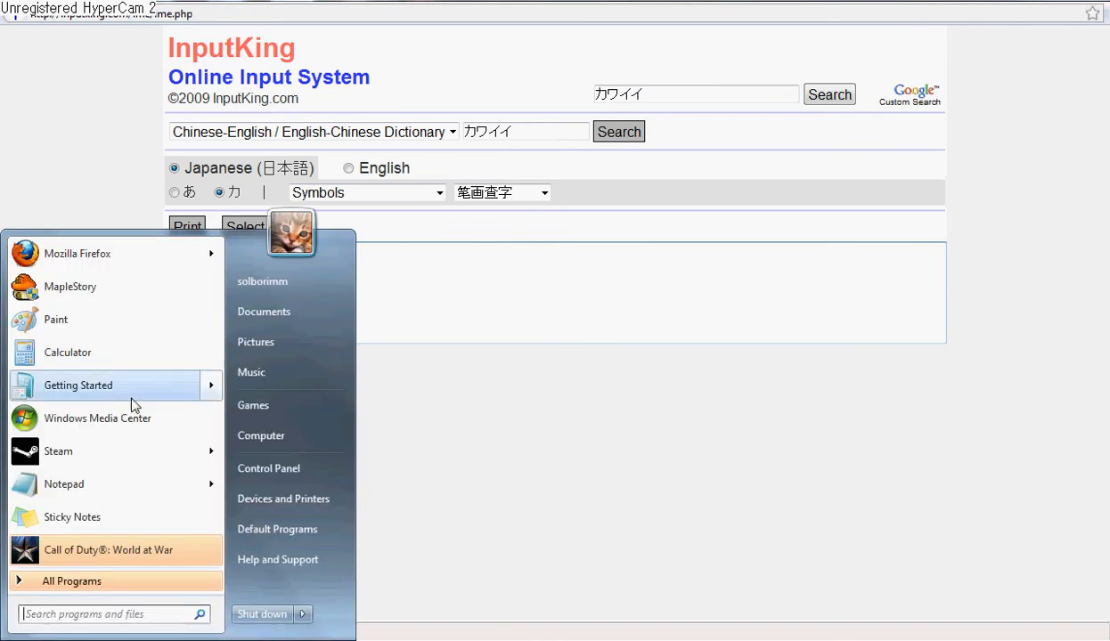
mouse_move(121, 492)
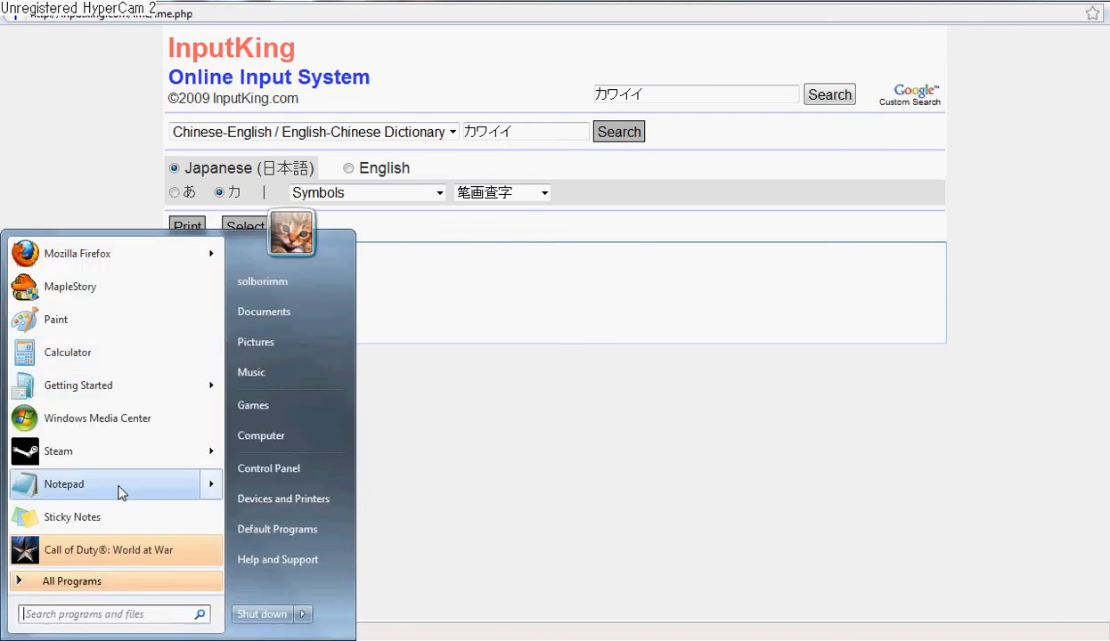
- Paste カワイイ into a new Untitled Notepad document
left_click(62, 484)
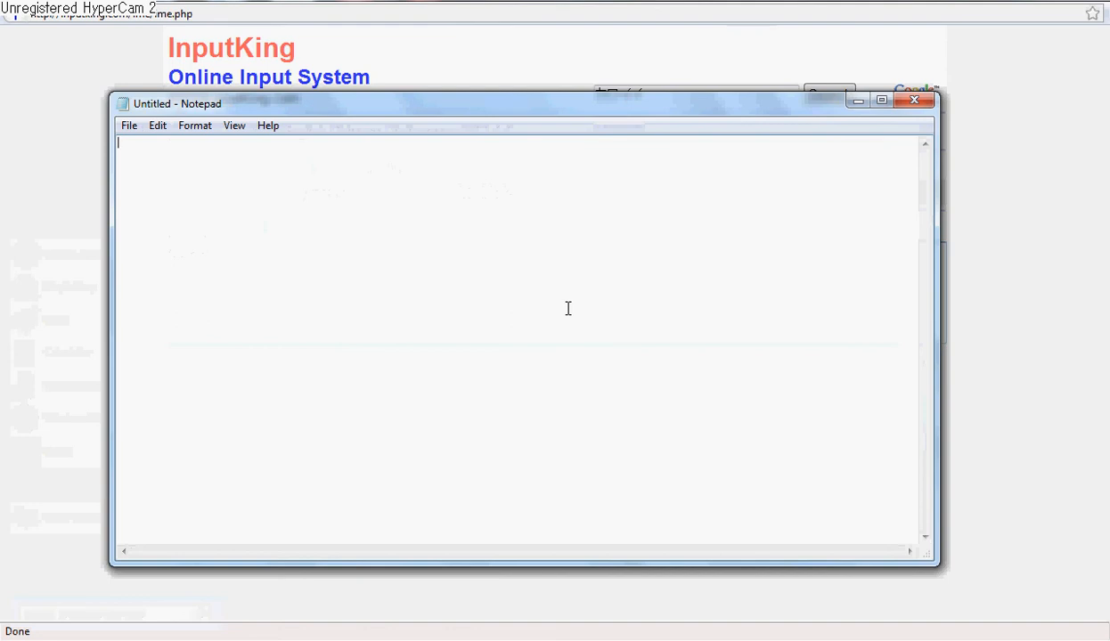
type("カワイイ")
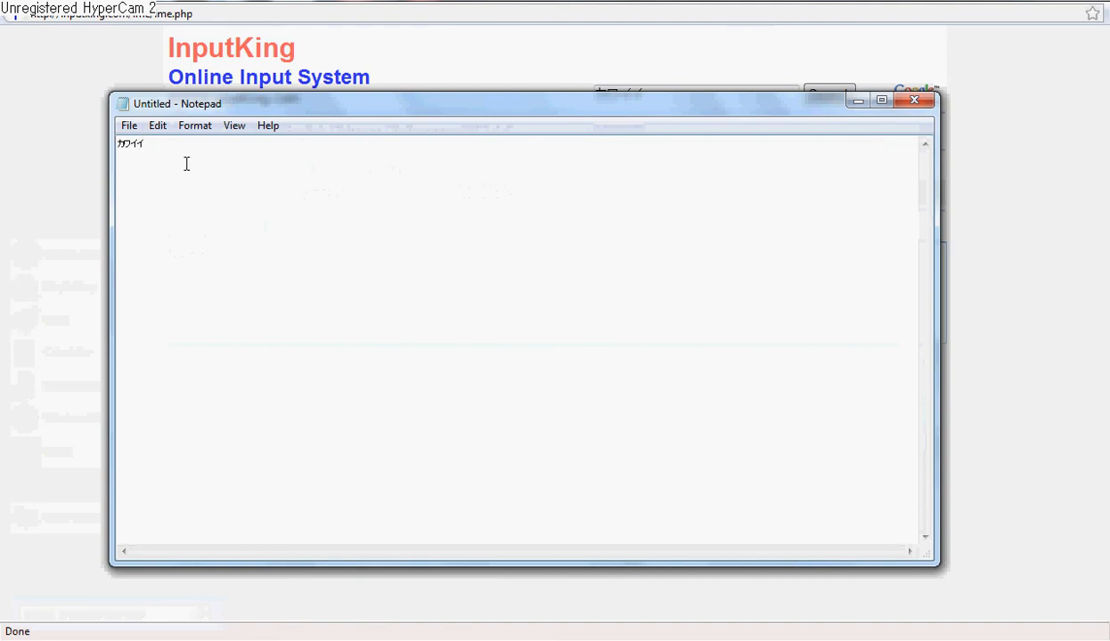